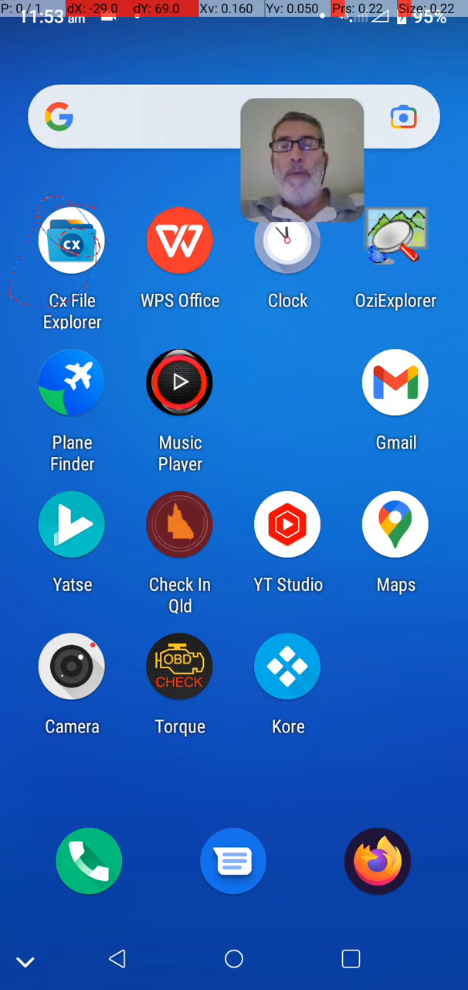
Step: Launch Cx File Explorer, browse main storage and the SD card, then return to its start page
click(71, 239)
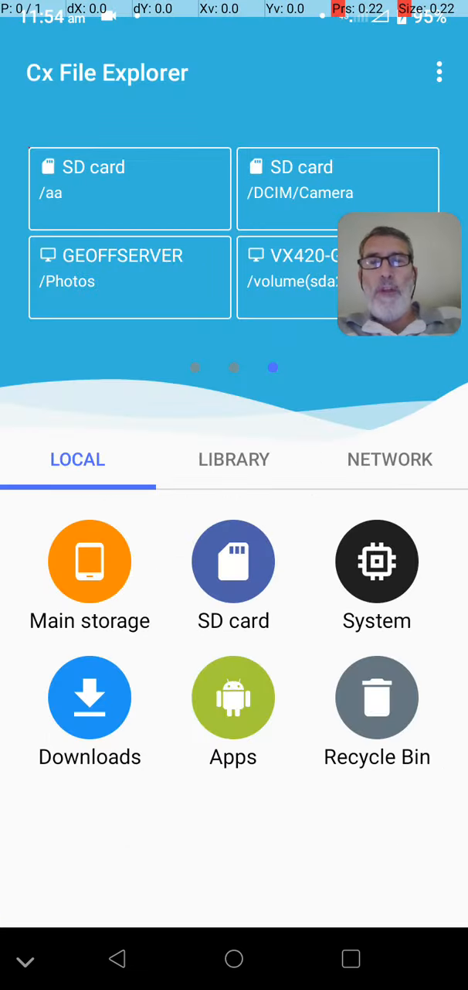
click(90, 563)
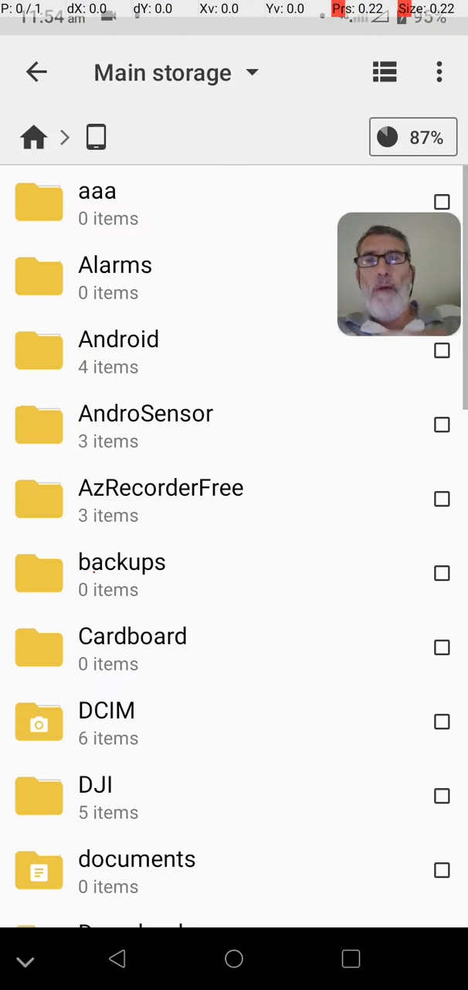
click(35, 71)
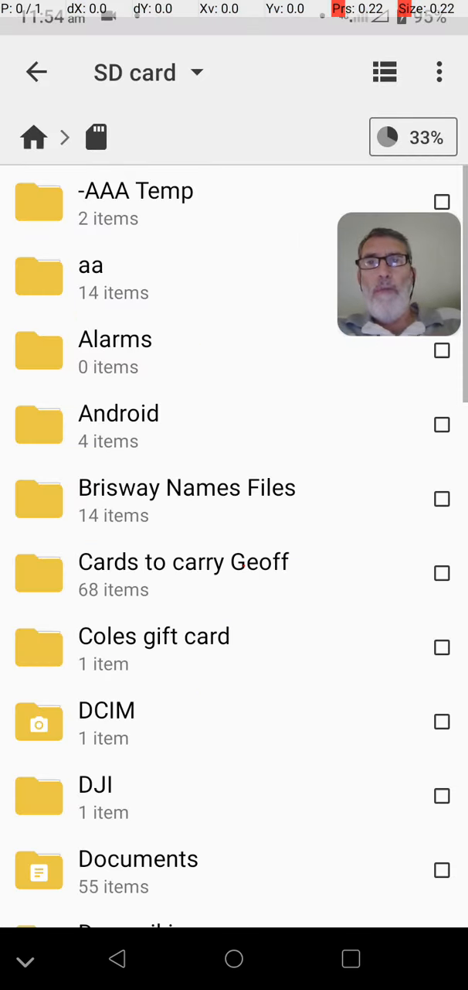
click(37, 71)
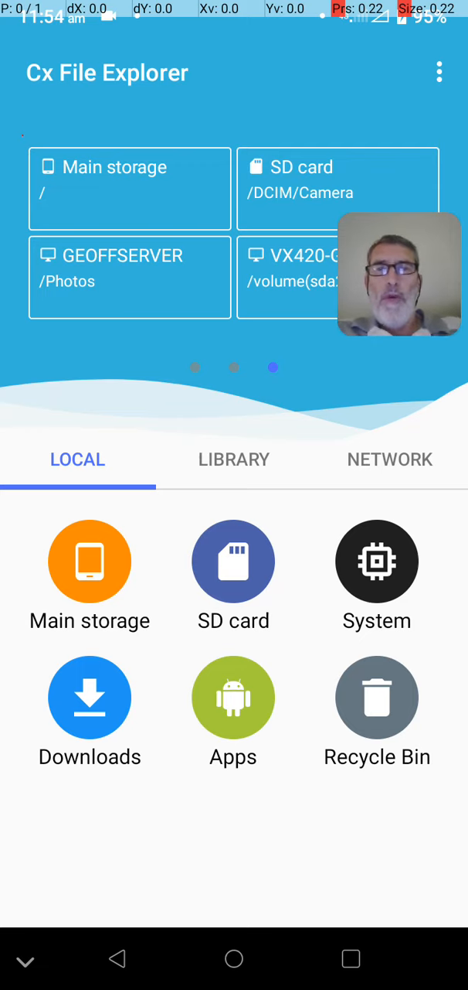
Step: Show the saved network locations such as GEOFFSERVER, MARG and KODILOUNGE
click(390, 459)
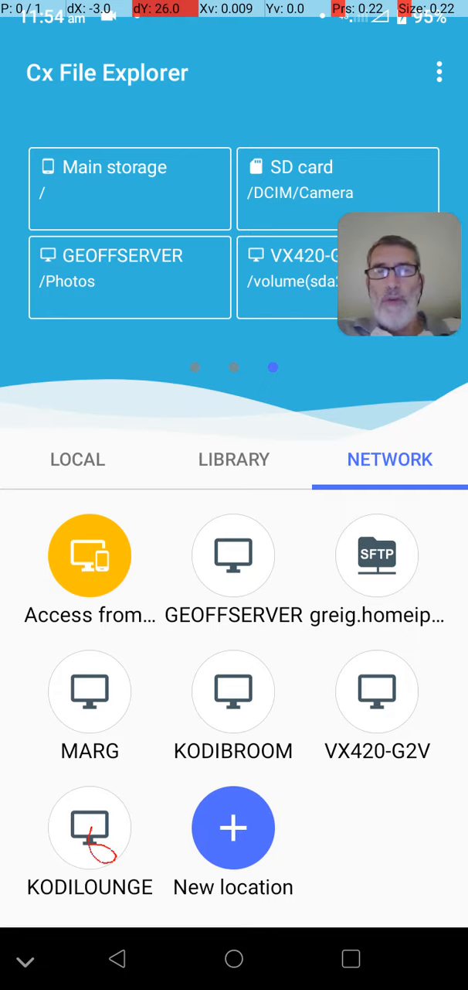
Step: Browse the SD card contents and scroll through its folder list
click(77, 459)
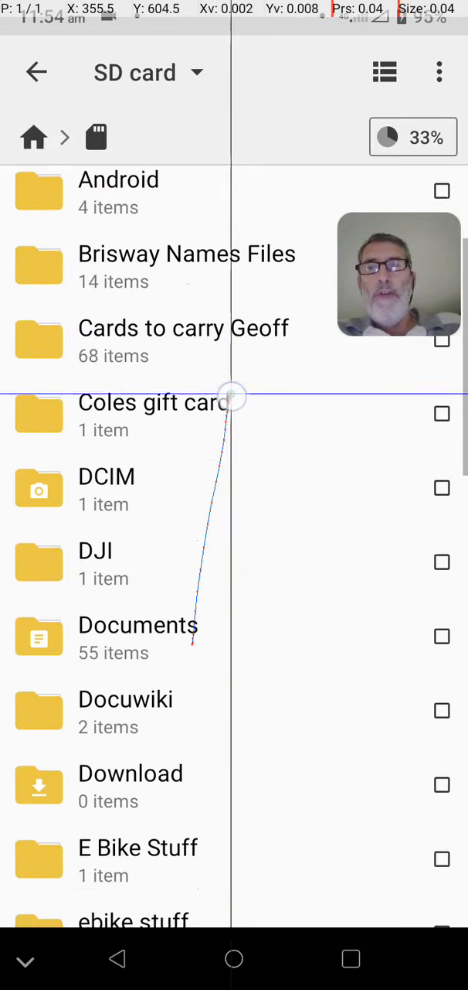
scroll(down, 3)
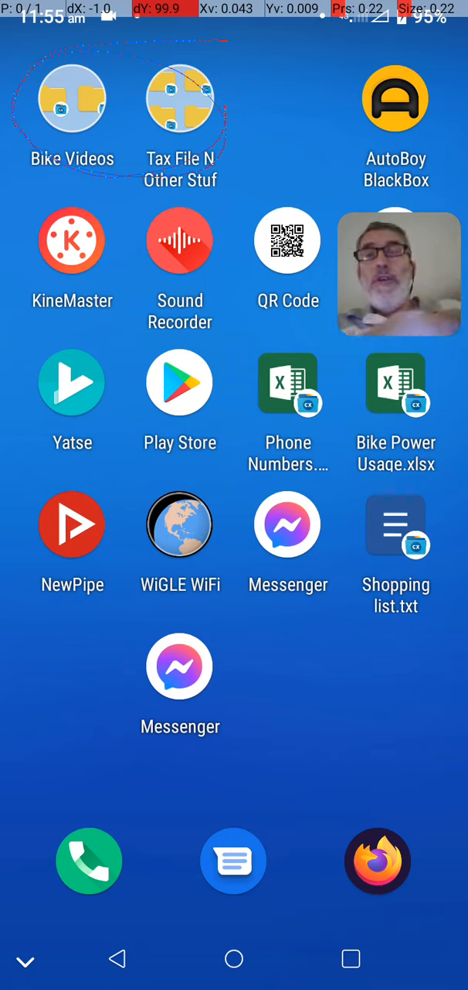
Step: Open the autoboy_video dashcam folder via the Bike Videos home-screen shortcut
click(71, 99)
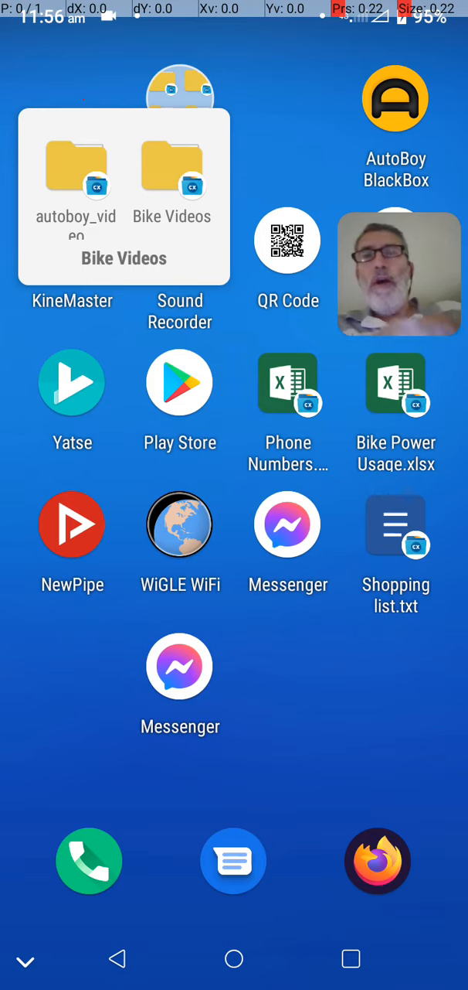
click(76, 162)
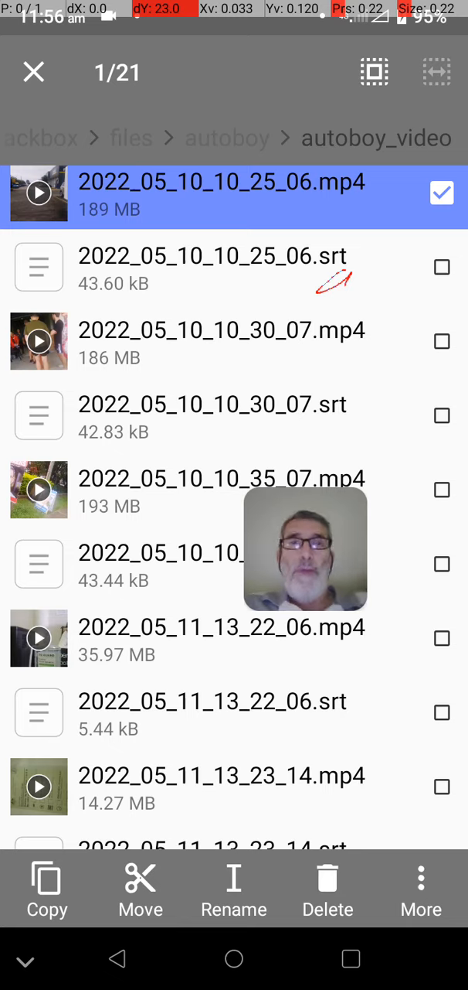
click(39, 193)
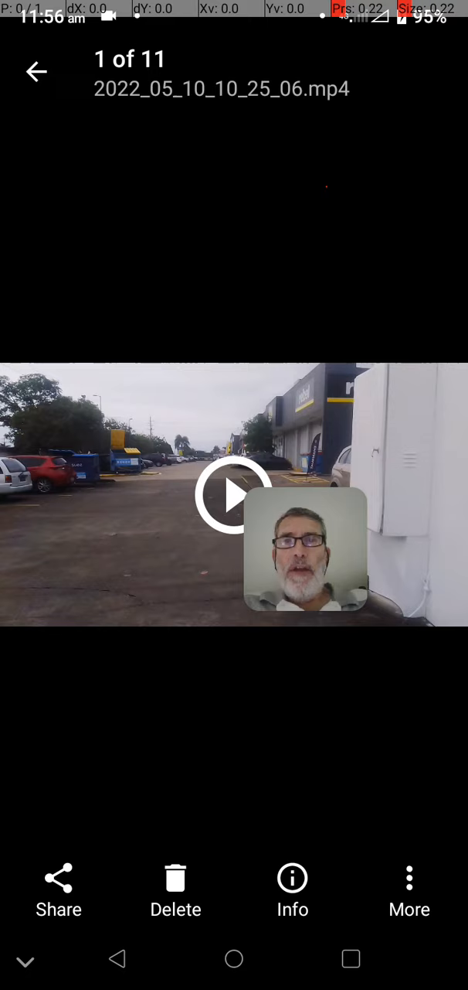
click(233, 494)
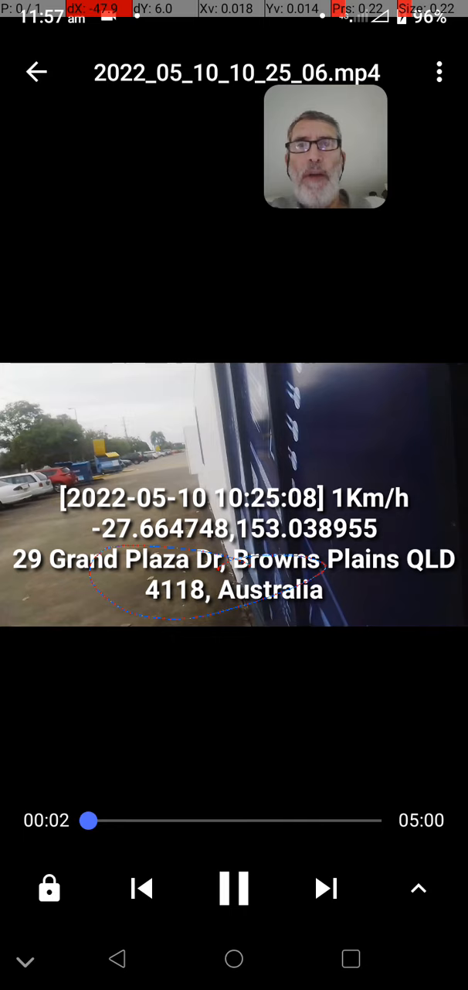
click(324, 147)
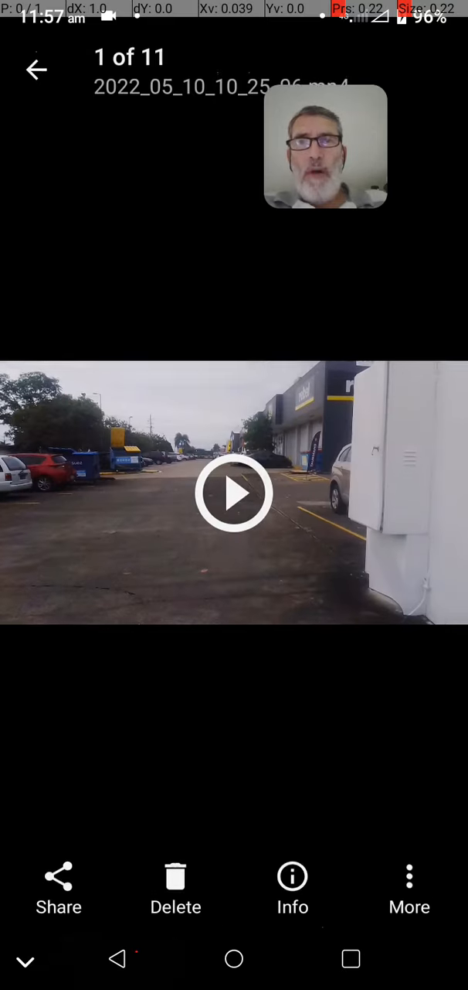
click(37, 70)
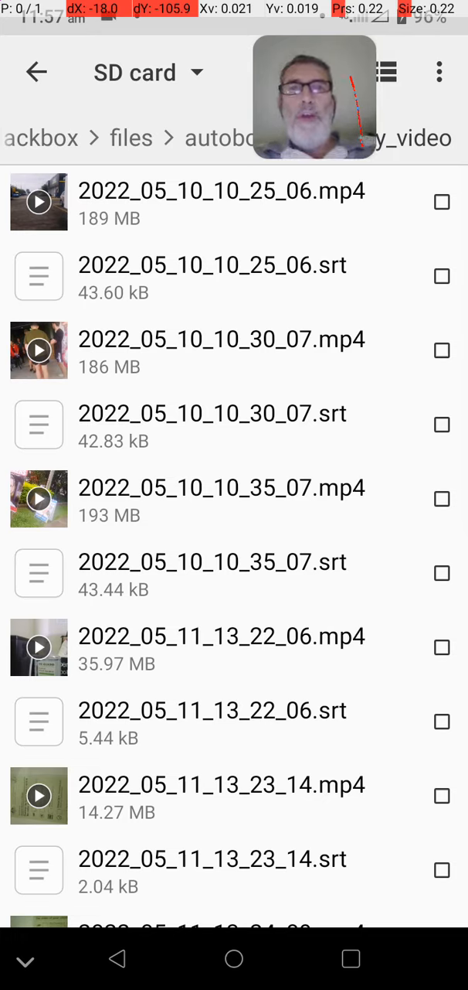
click(158, 202)
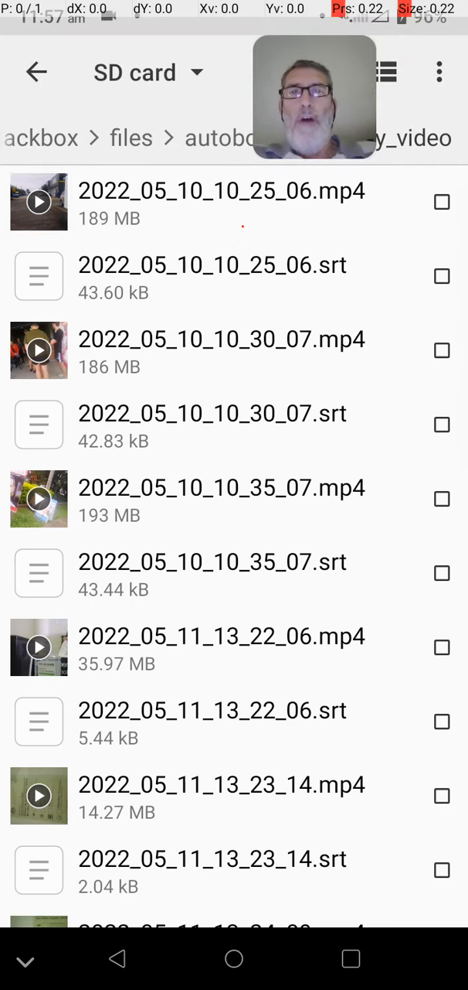
click(232, 203)
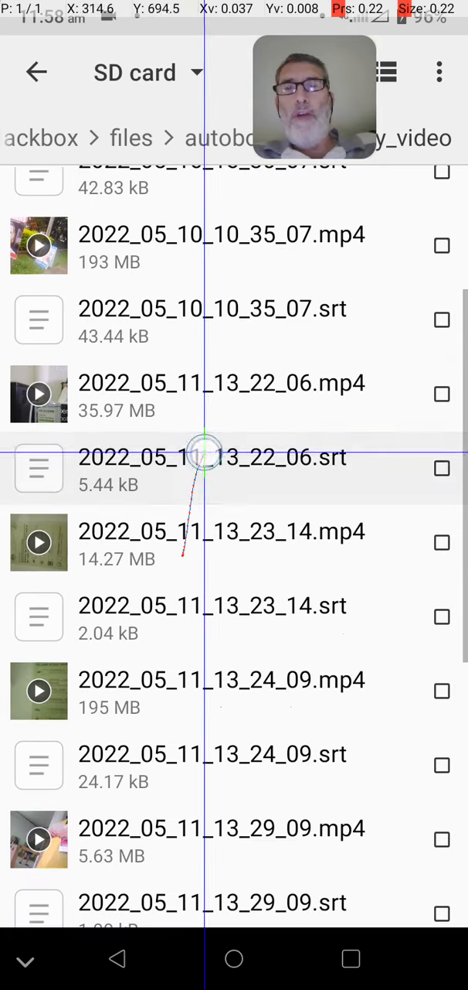
Step: Clear the multi-file selection so only 2022_05_10_10_25_06.mp4 stays checked
scroll(down, 3)
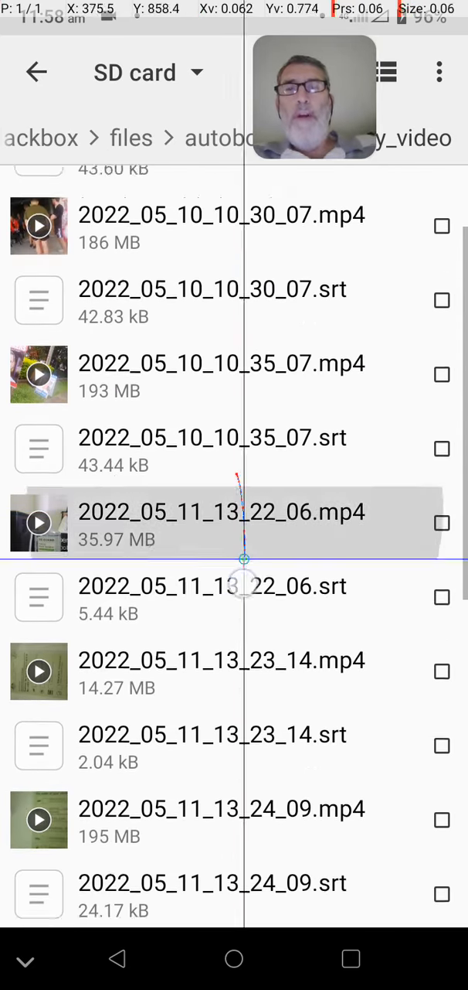
scroll(down, 3)
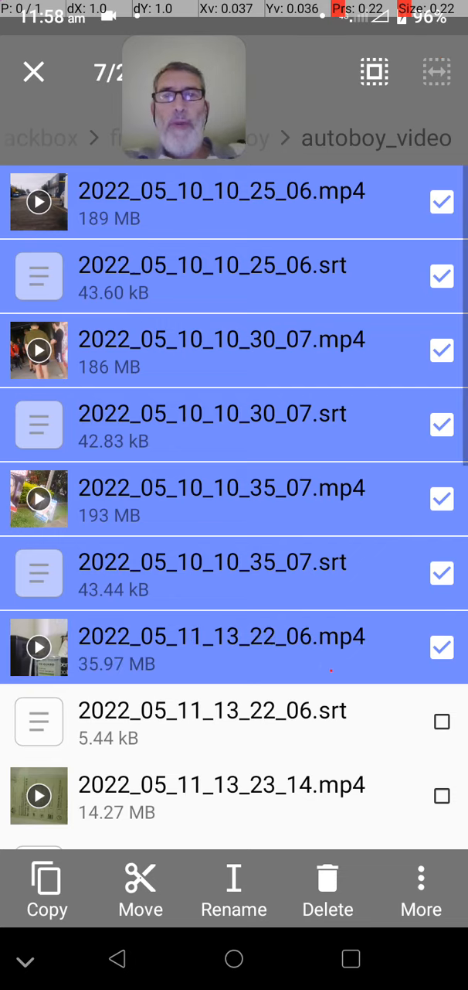
click(443, 795)
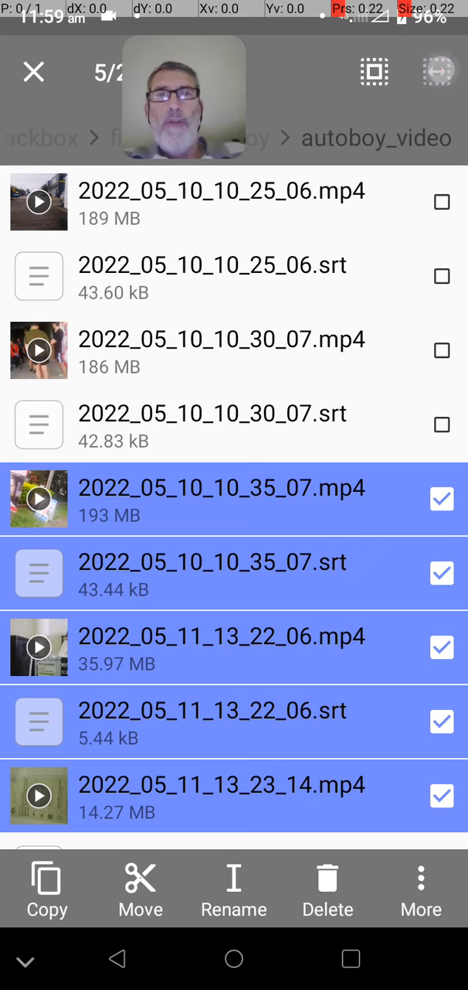
click(374, 71)
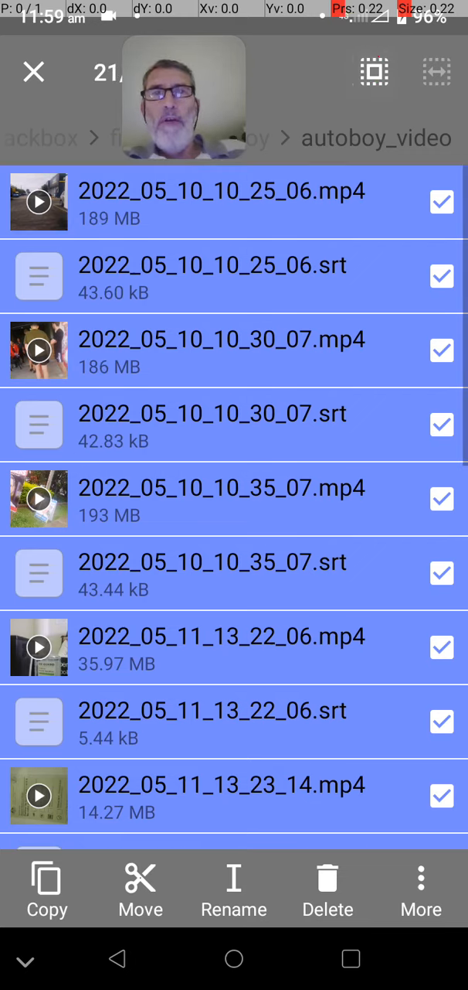
click(34, 71)
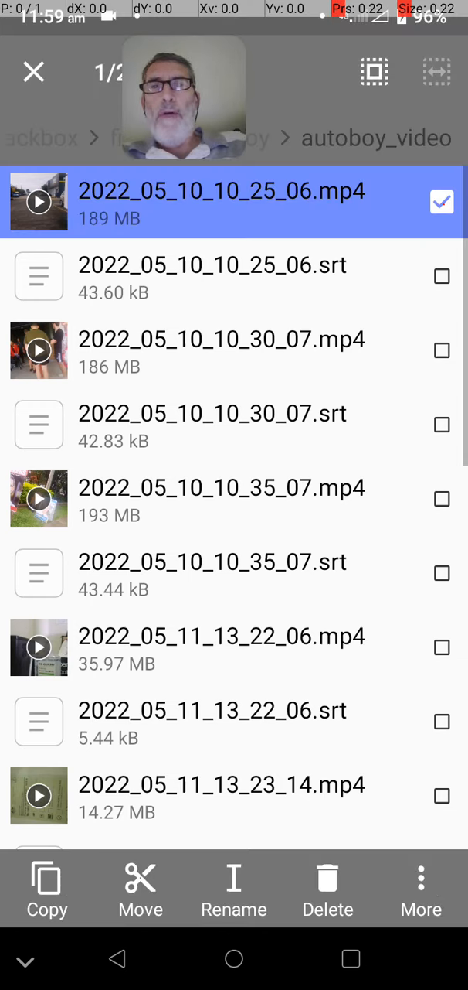
click(234, 889)
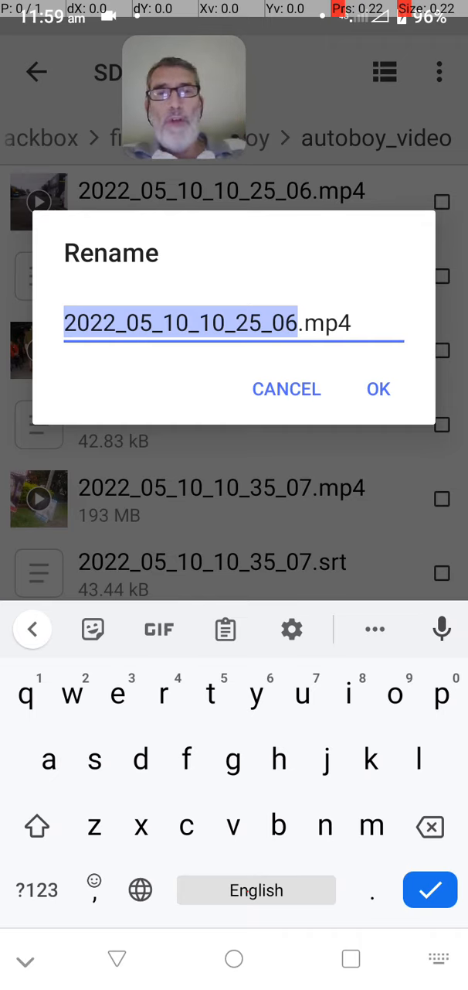
click(374, 628)
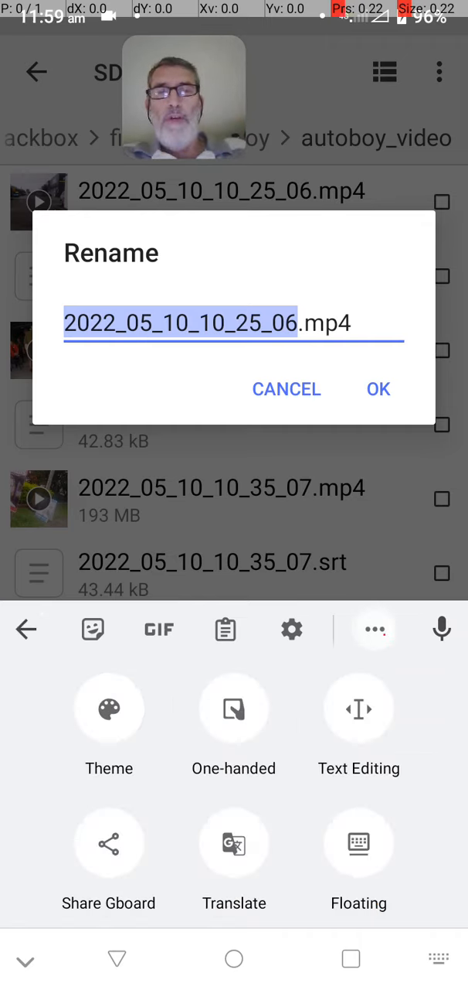
click(359, 725)
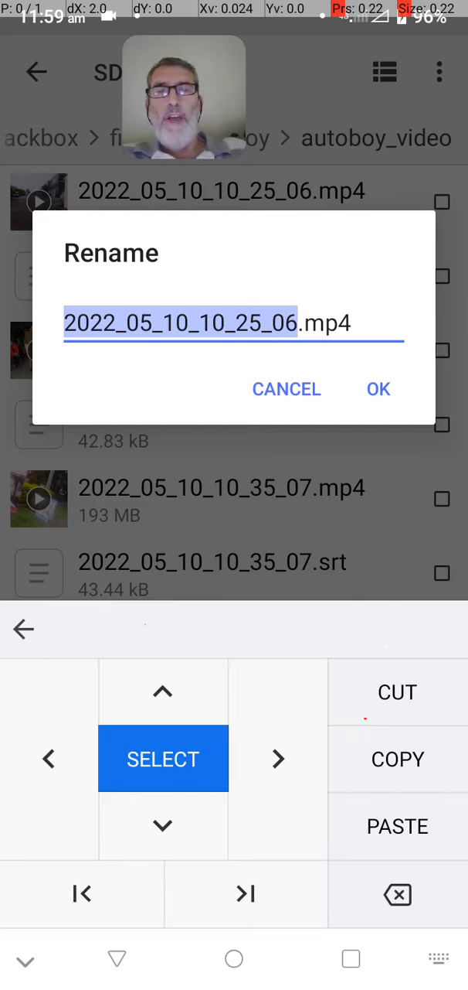
click(49, 758)
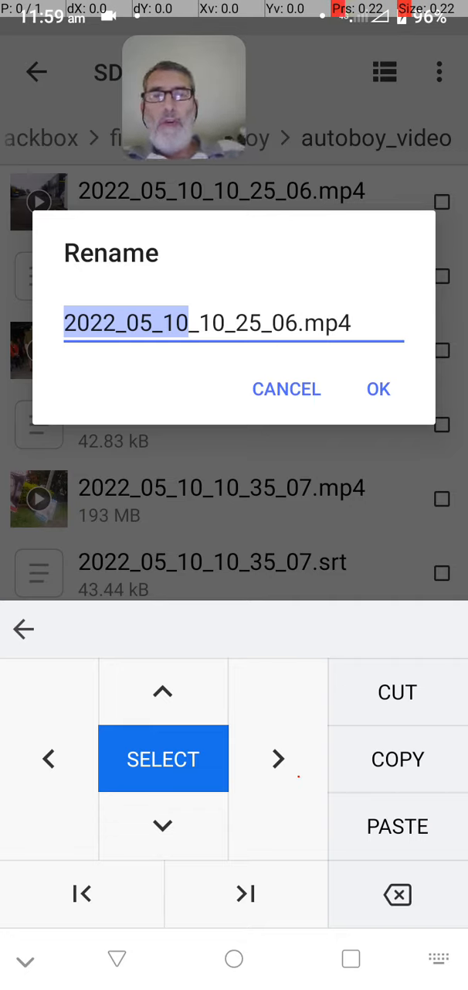
click(398, 757)
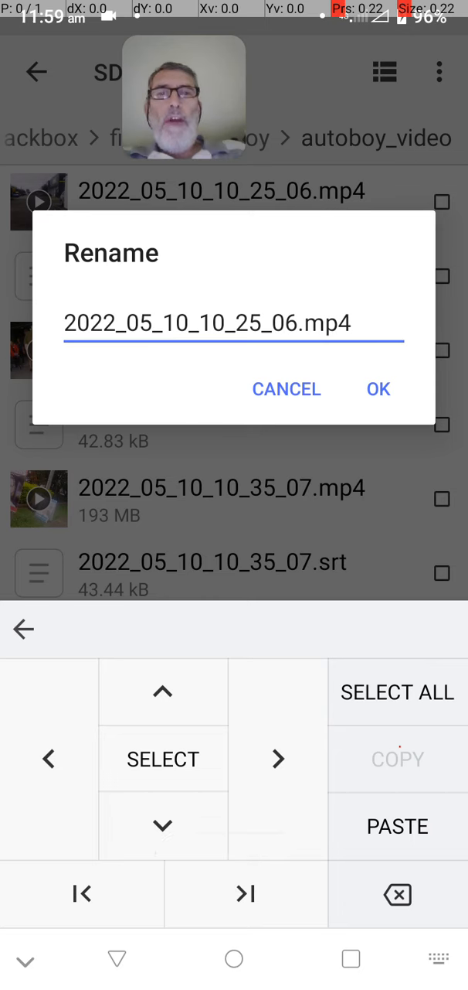
click(379, 389)
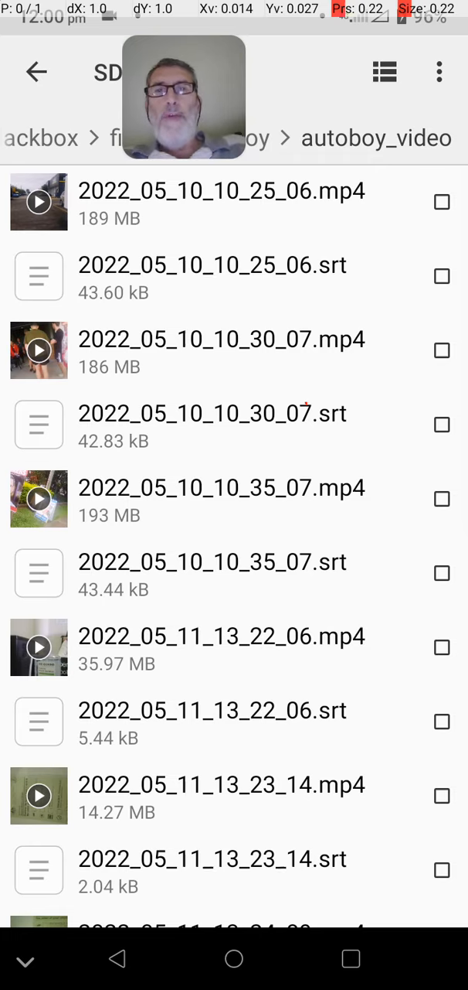
Step: Mark the six 2022_05_10 files, cut them for moving and leave for the home screen
click(223, 201)
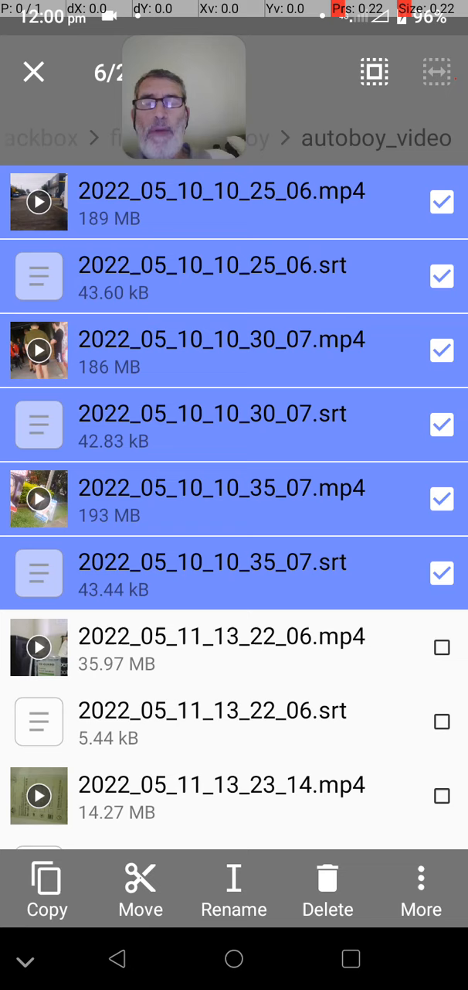
click(141, 889)
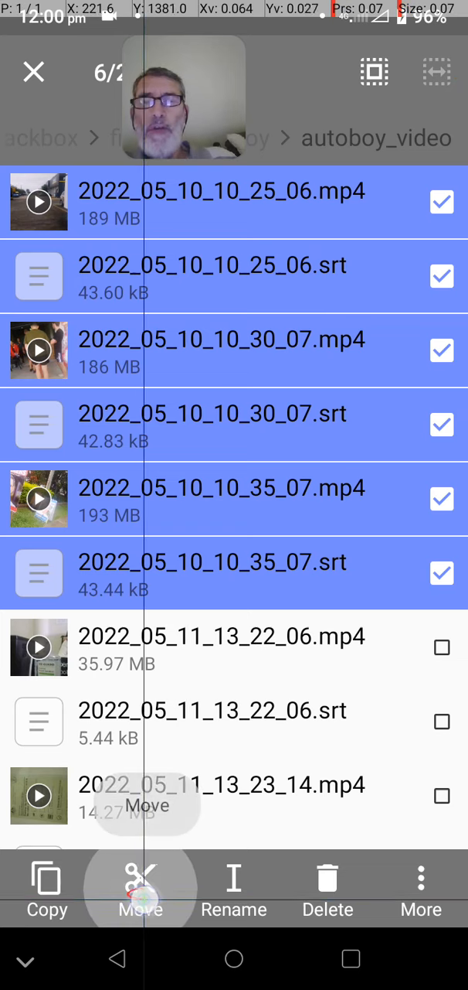
click(141, 889)
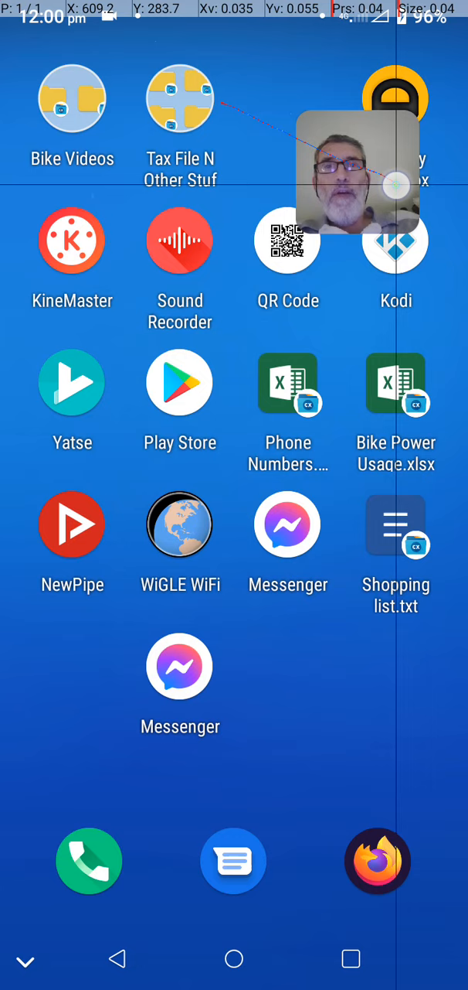
Step: Open the network drive's Bike Videos folder from its home-screen shortcut
click(71, 99)
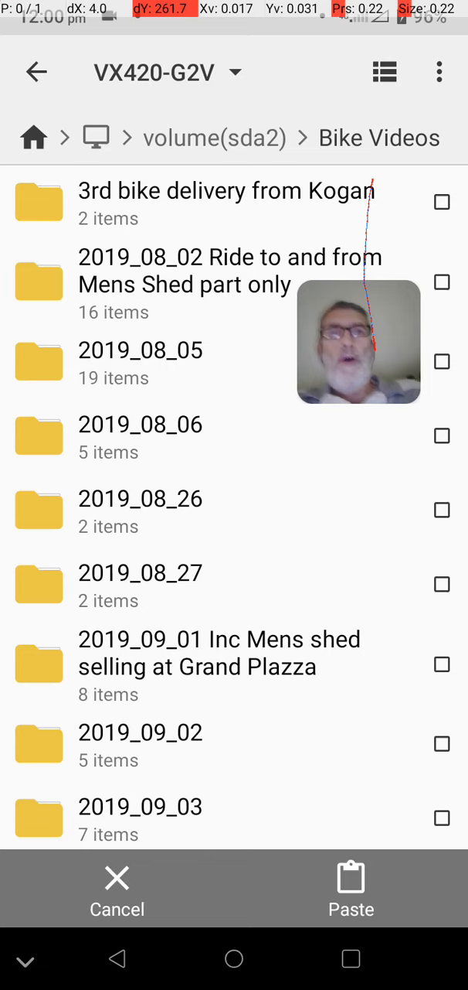
Step: Attempt a new 2022_05_10 folder, cancel as it already exists, and scroll to that folder
click(439, 71)
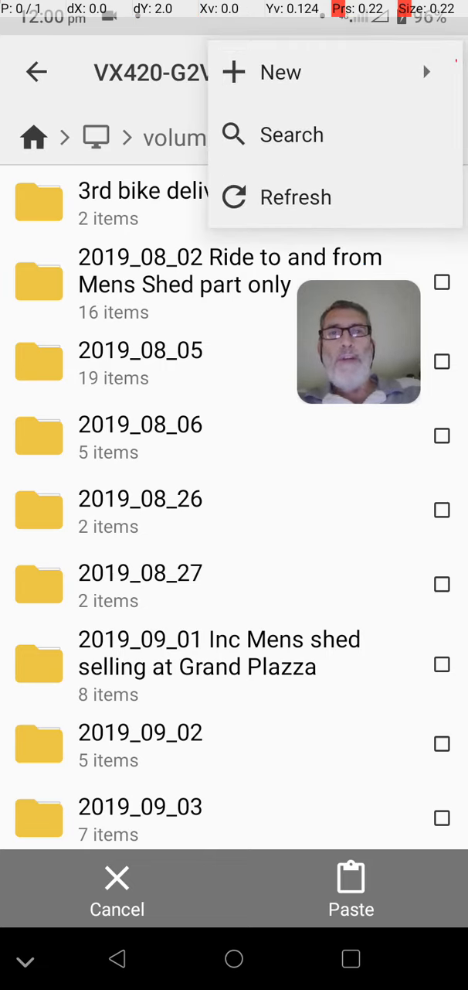
click(281, 71)
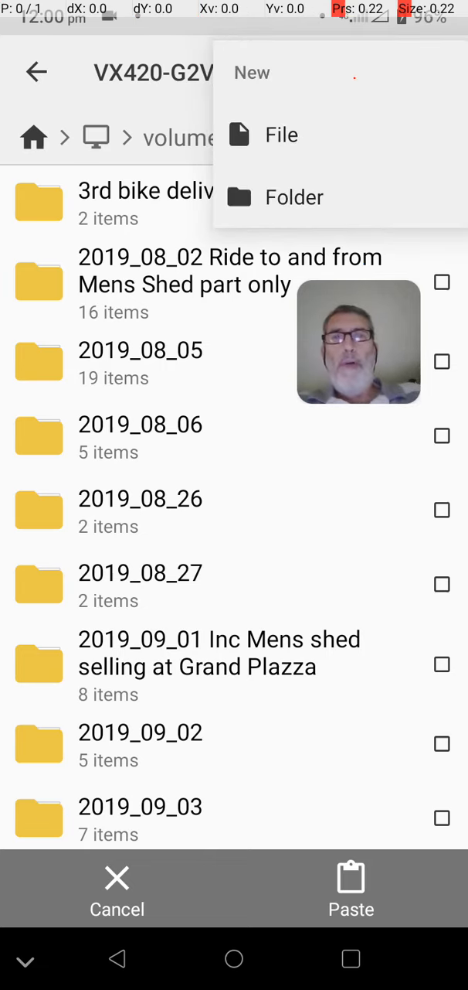
click(294, 197)
text(2022_05_10)
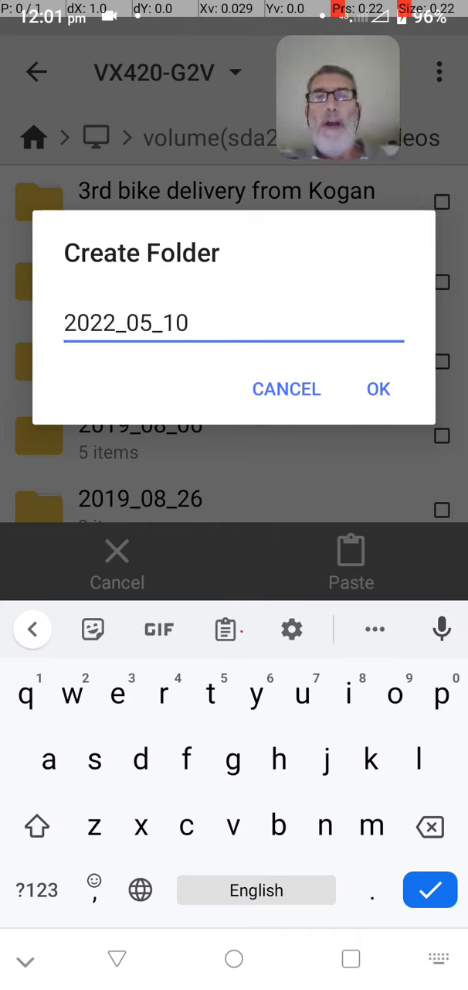
click(379, 389)
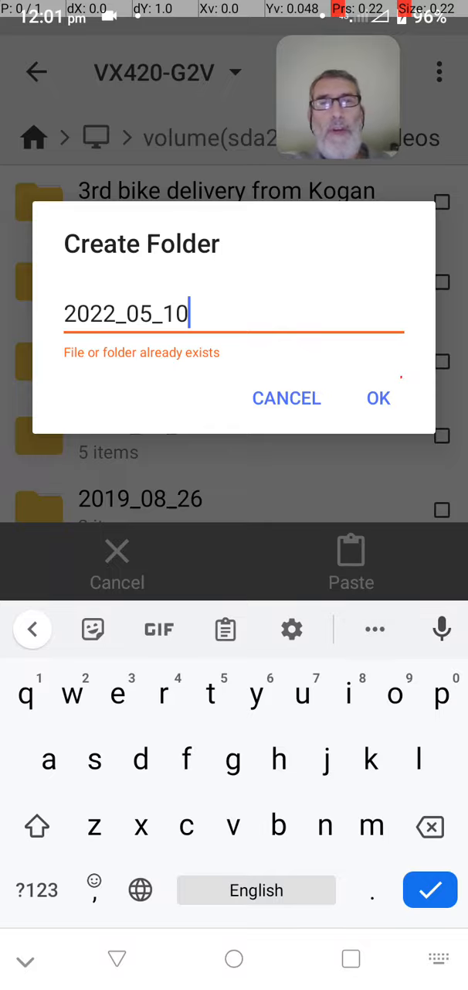
click(286, 397)
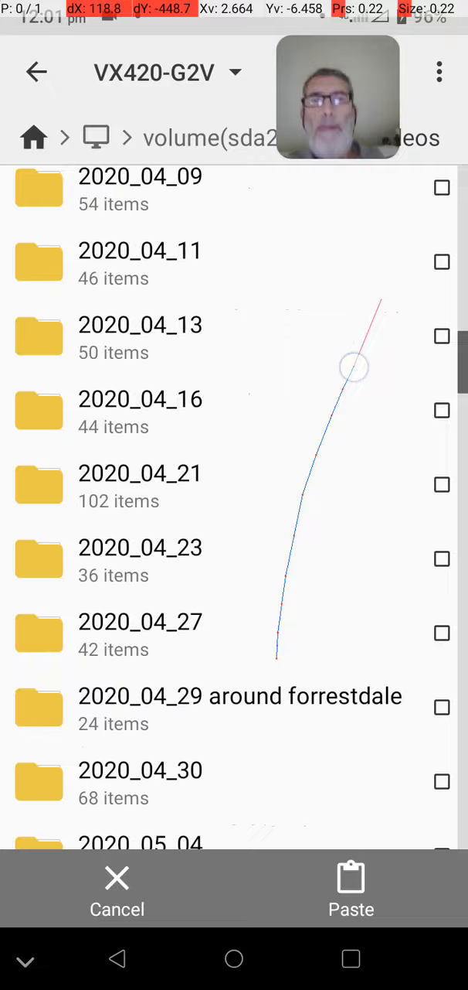
scroll(down, 3)
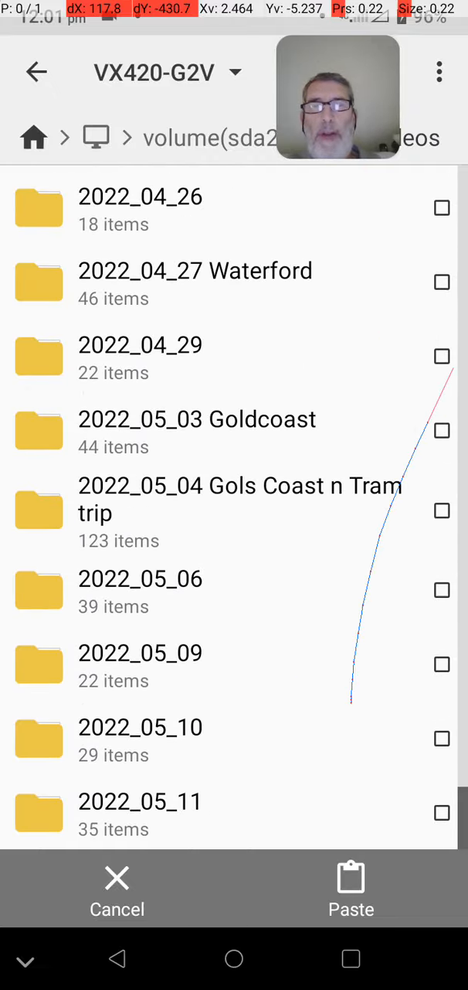